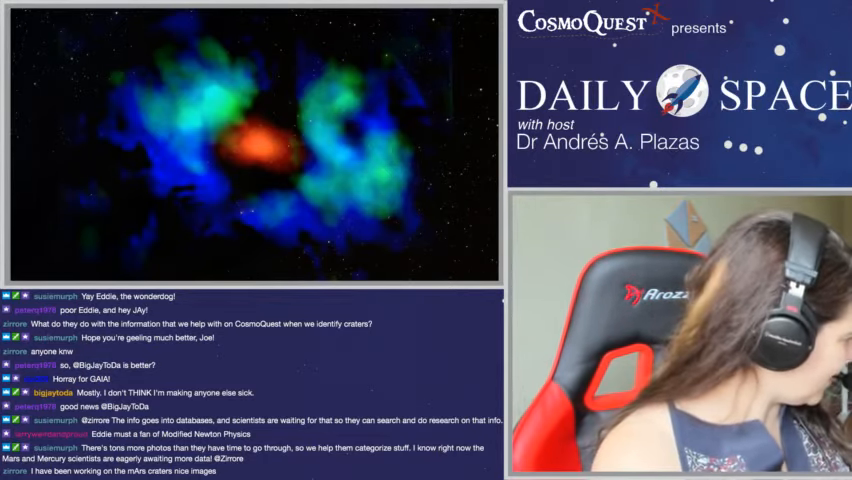
pyautogui.scroll(-3)
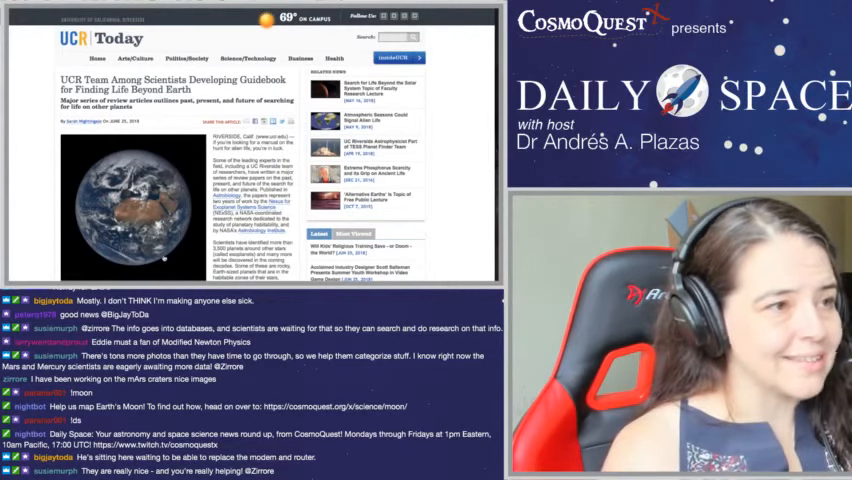
pyautogui.scroll(-3)
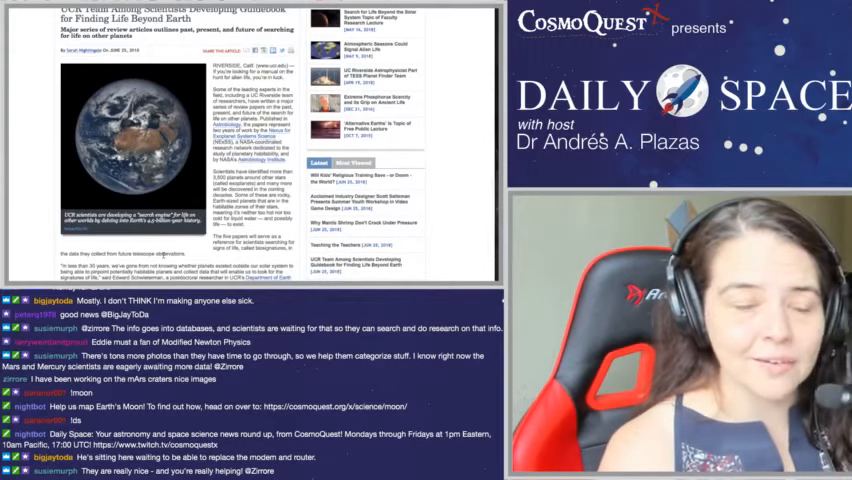
pyautogui.scroll(-3)
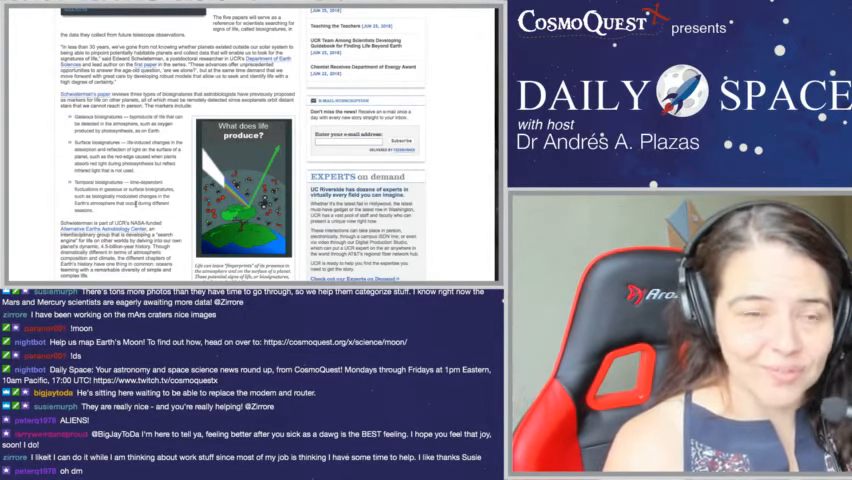
pyautogui.scroll(-3)
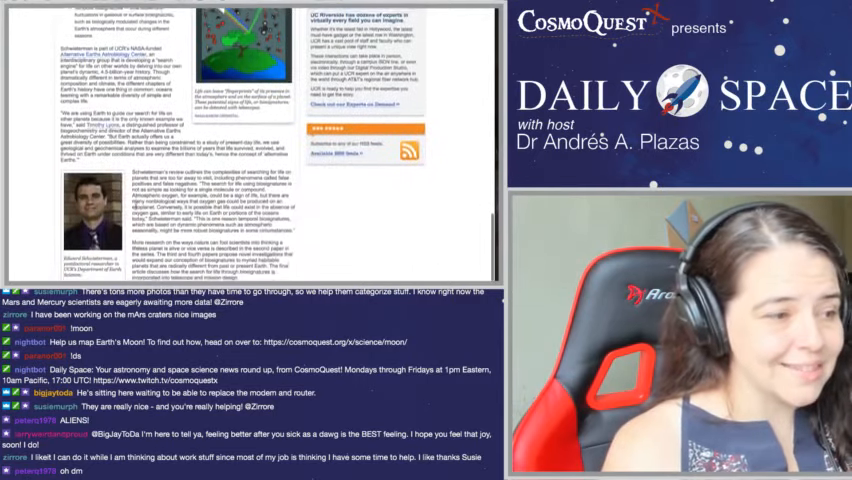